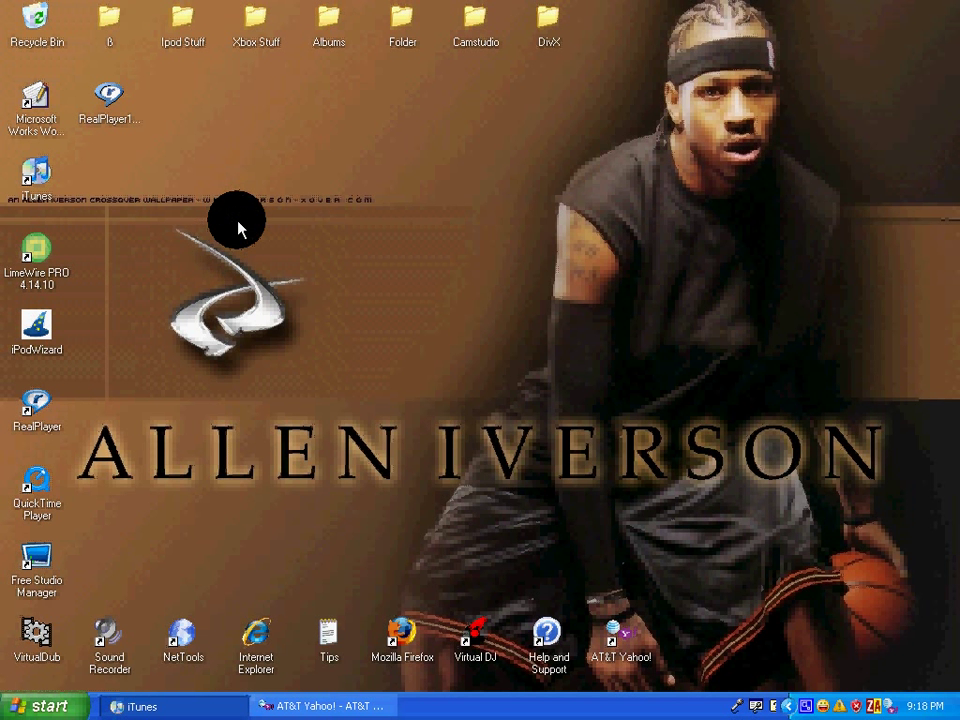
{"action": "mouse_move", "coordinate": [228, 232]}
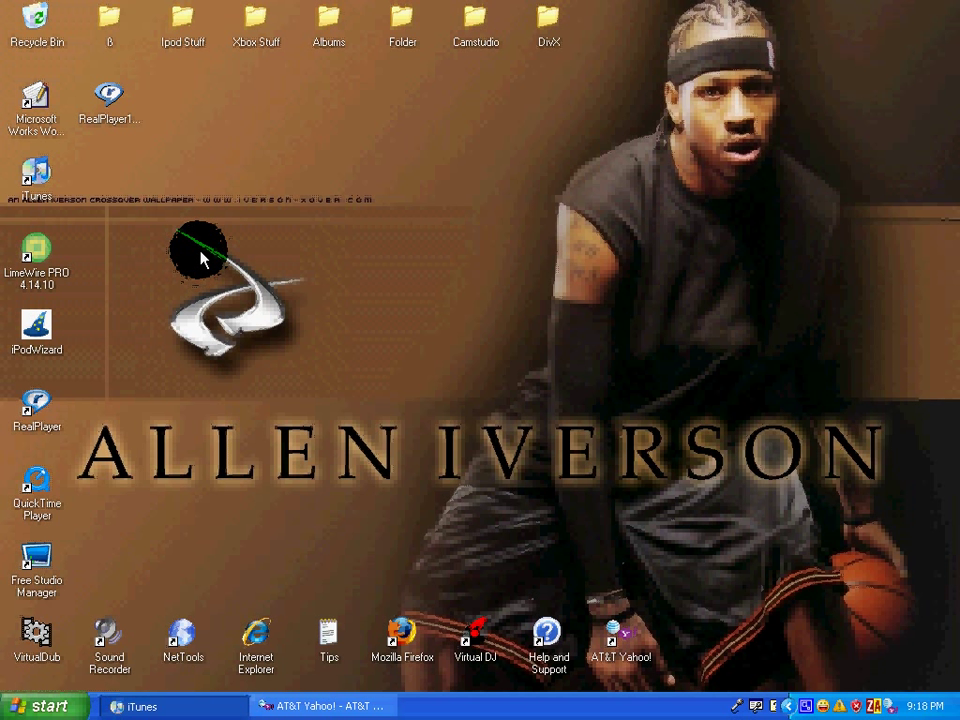
{"action": "mouse_move", "coordinate": [205, 254]}
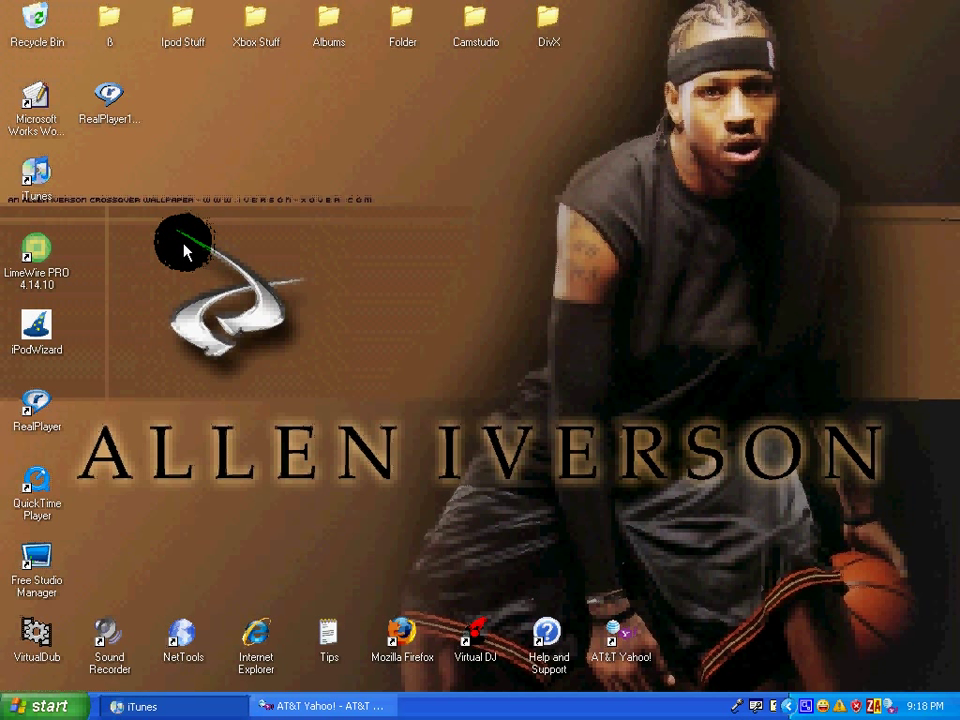
{"action": "mouse_move", "coordinate": [360, 570]}
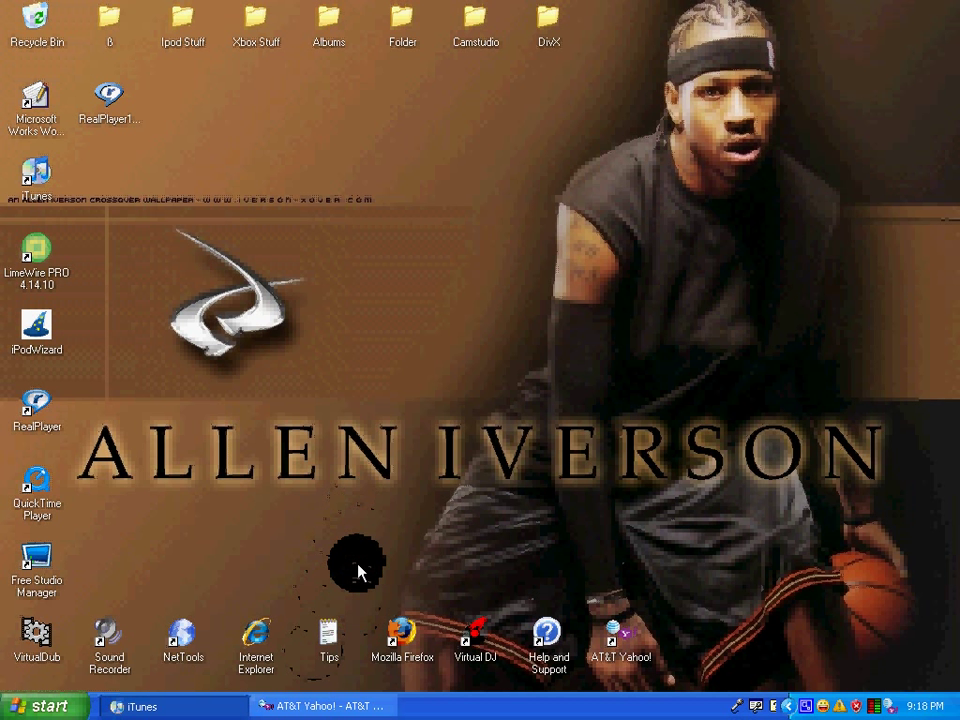
{"action": "mouse_move", "coordinate": [363, 515]}
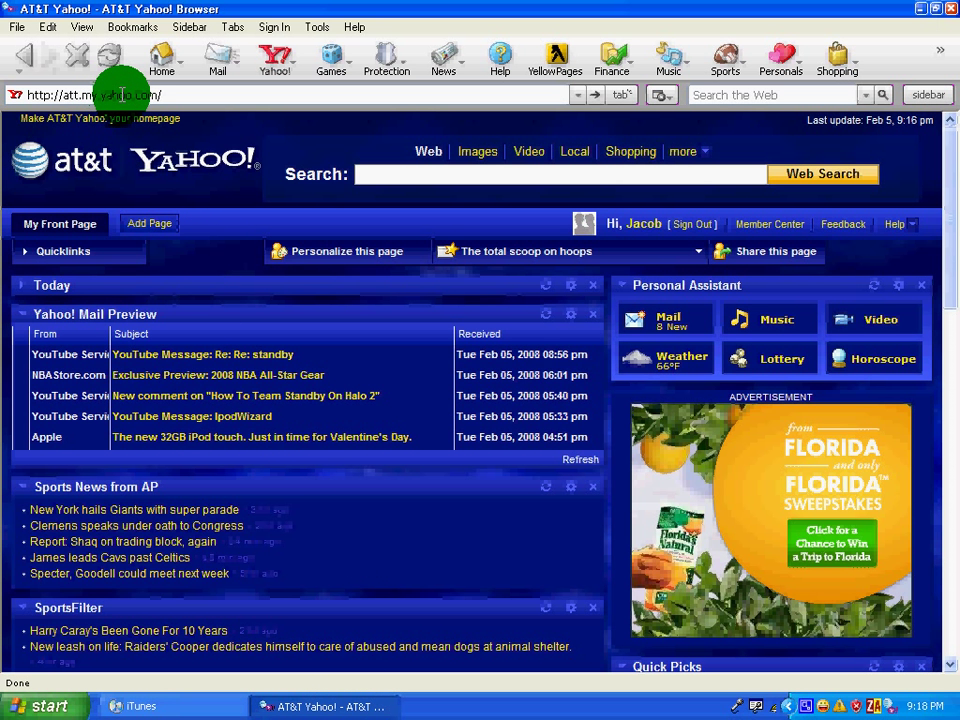
Navigate the browser from the AT&T Yahoo front page to kankon.org
{"action": "triple_click", "coordinate": [100, 94]}
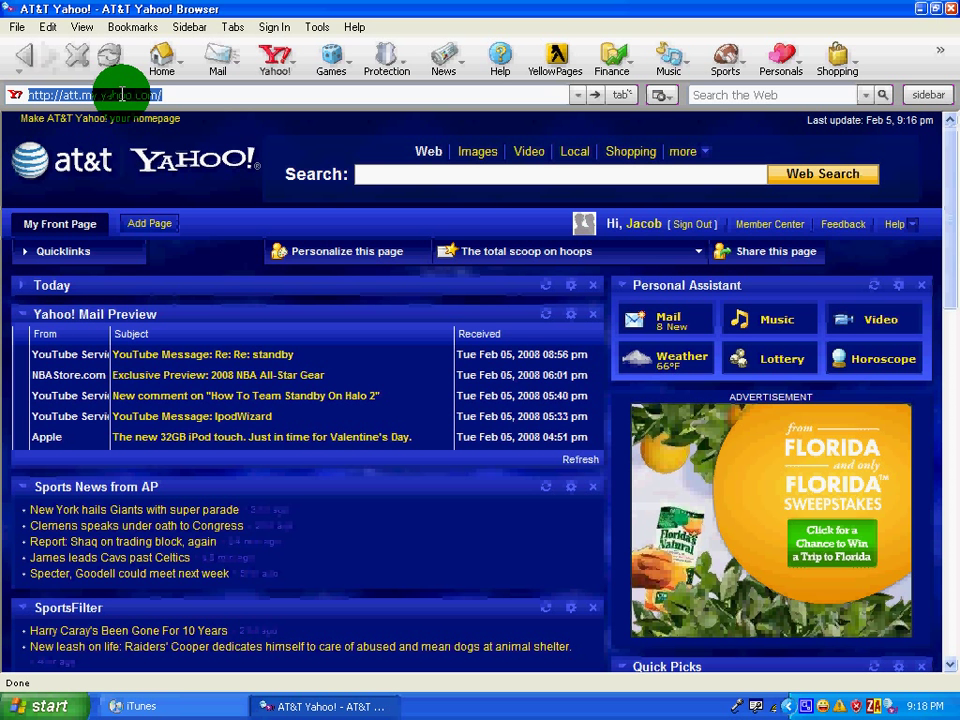
{"action": "type", "text": "kankon.org/"}
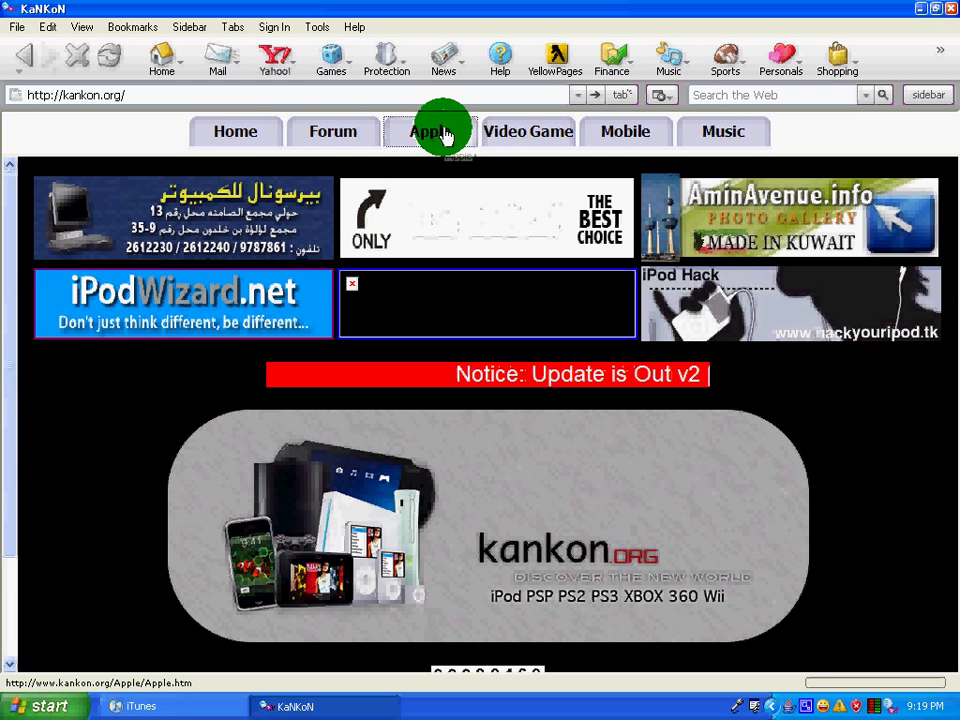
Go to the KaNKoN Apple section and its BG Hack page of Ultimate Background Hacks
{"action": "left_click", "coordinate": [430, 131]}
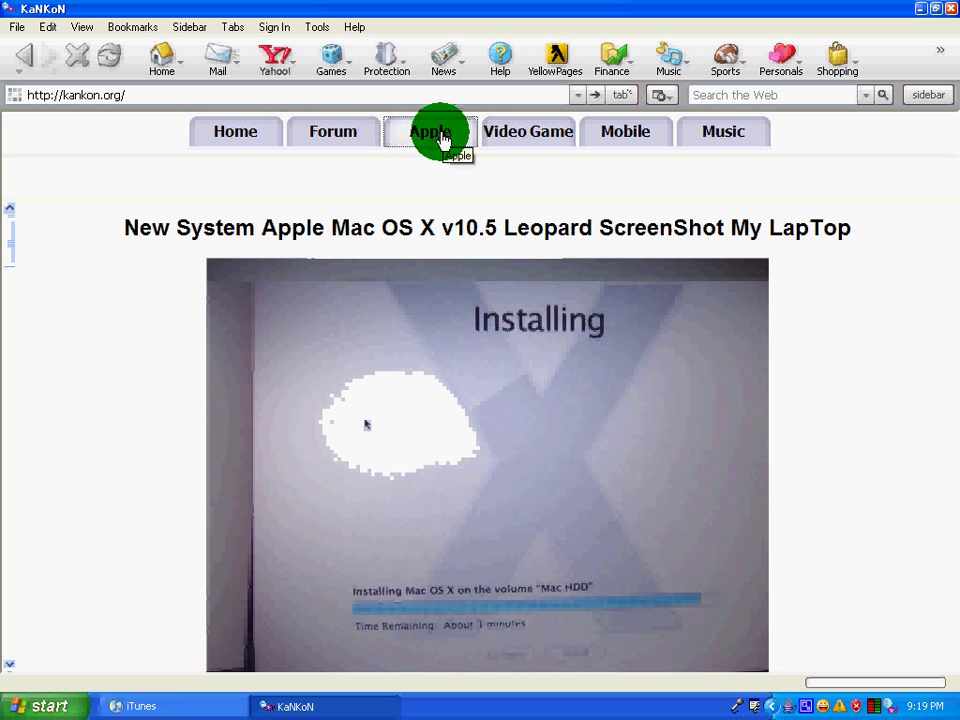
{"action": "left_click", "coordinate": [430, 131]}
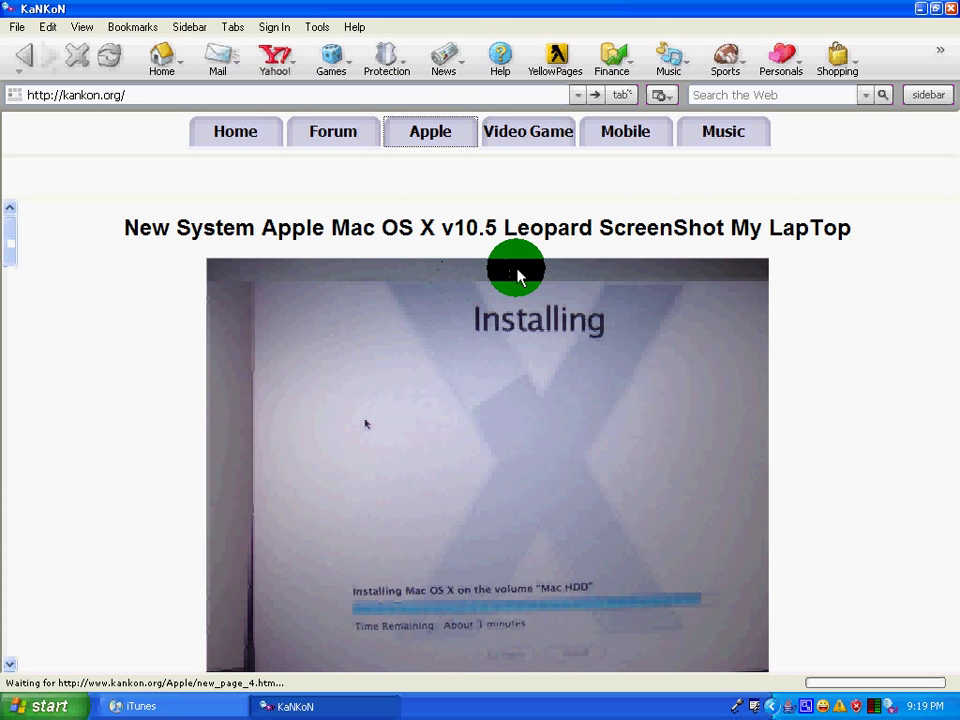
{"action": "left_click", "coordinate": [429, 131]}
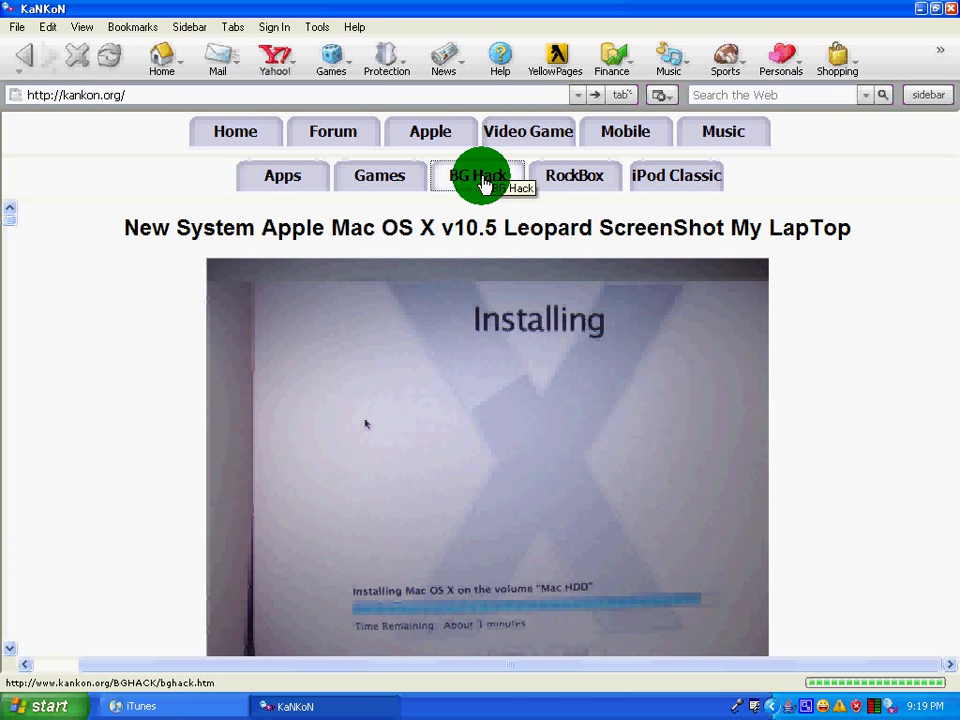
{"action": "left_click", "coordinate": [478, 175]}
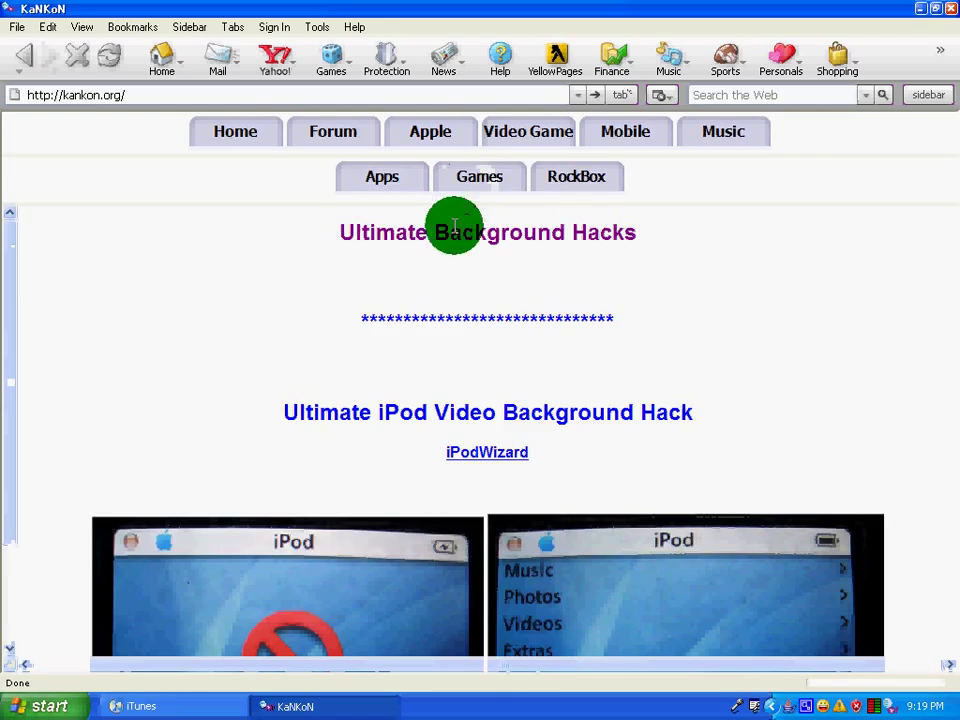
Scroll the Background Hacks page down to the 5.5G and 5G Ultimate Background Hack download buttons
{"action": "scroll", "scroll_direction": "down", "scroll_amount": 3}
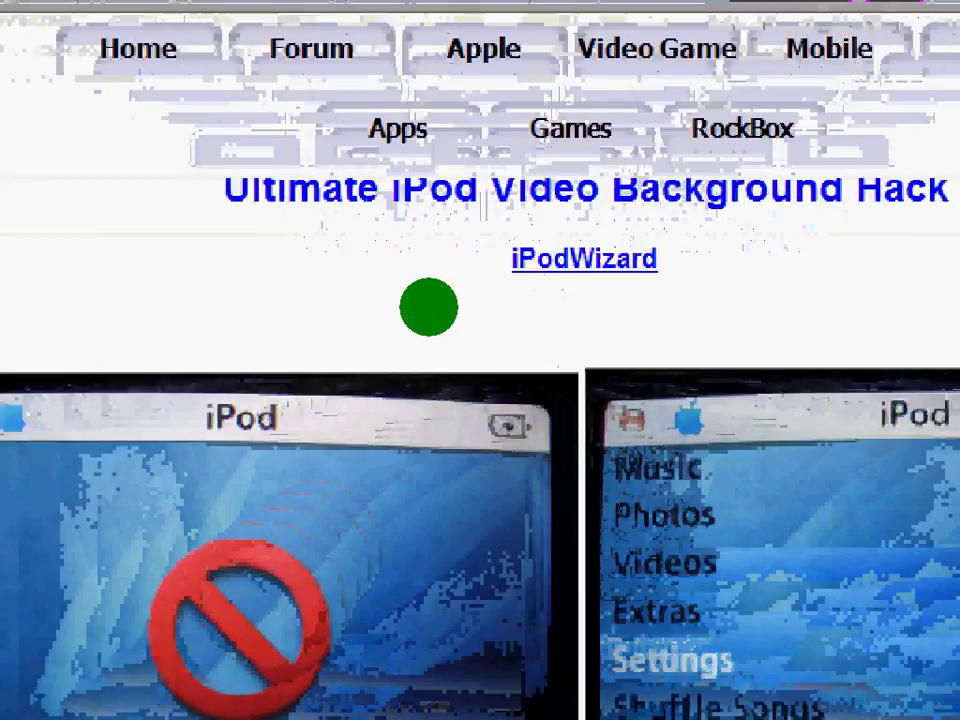
{"action": "scroll", "scroll_direction": "down", "scroll_amount": 3}
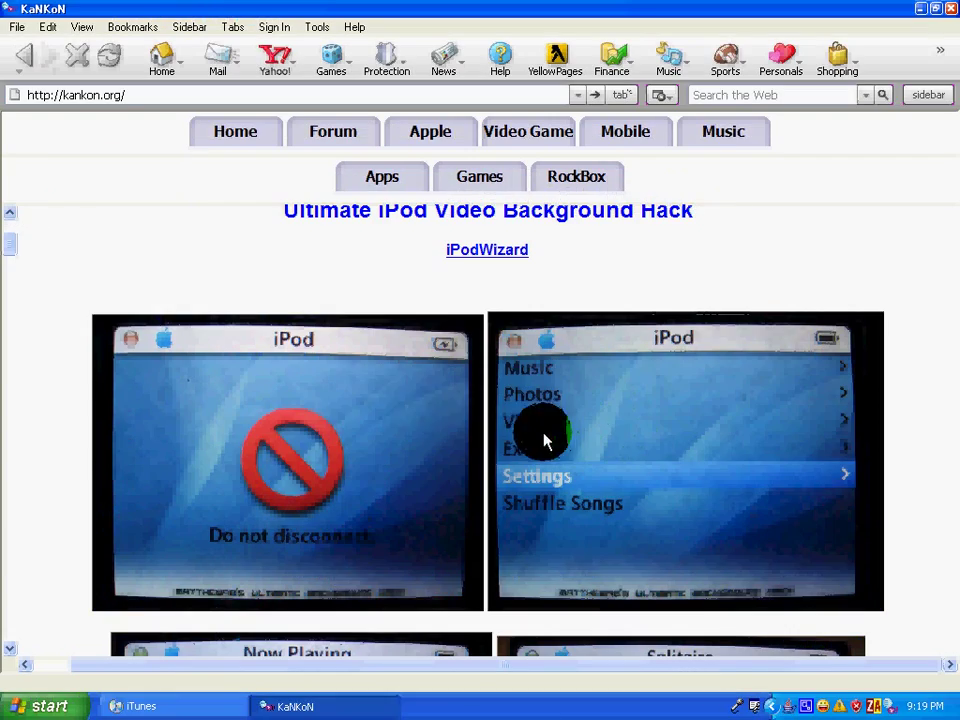
{"action": "mouse_move", "coordinate": [315, 390]}
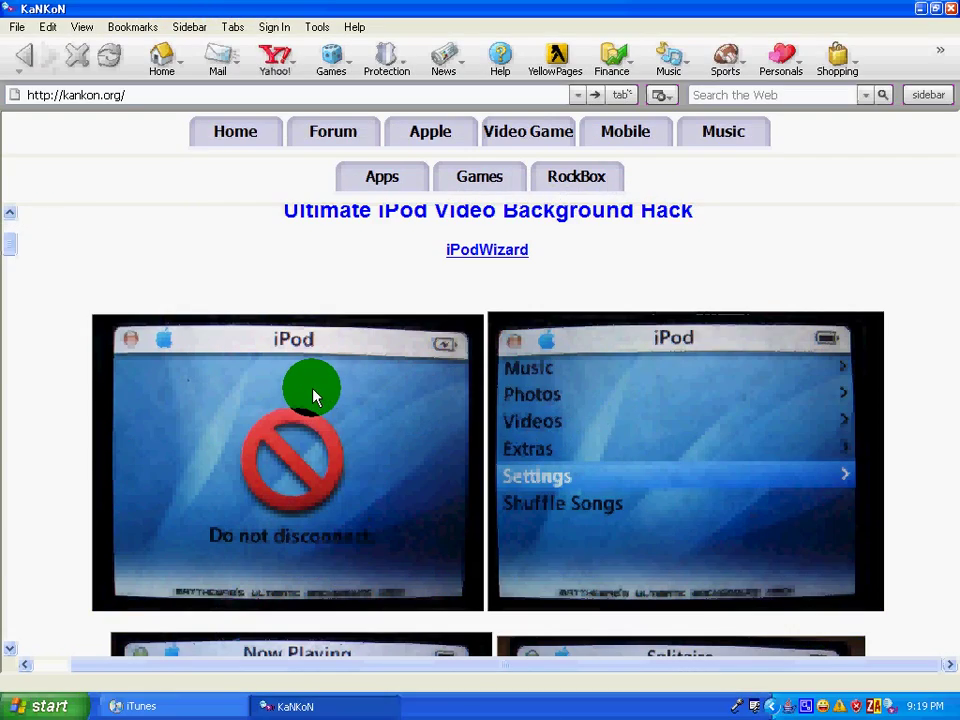
{"action": "scroll", "scroll_direction": "down", "scroll_amount": 3}
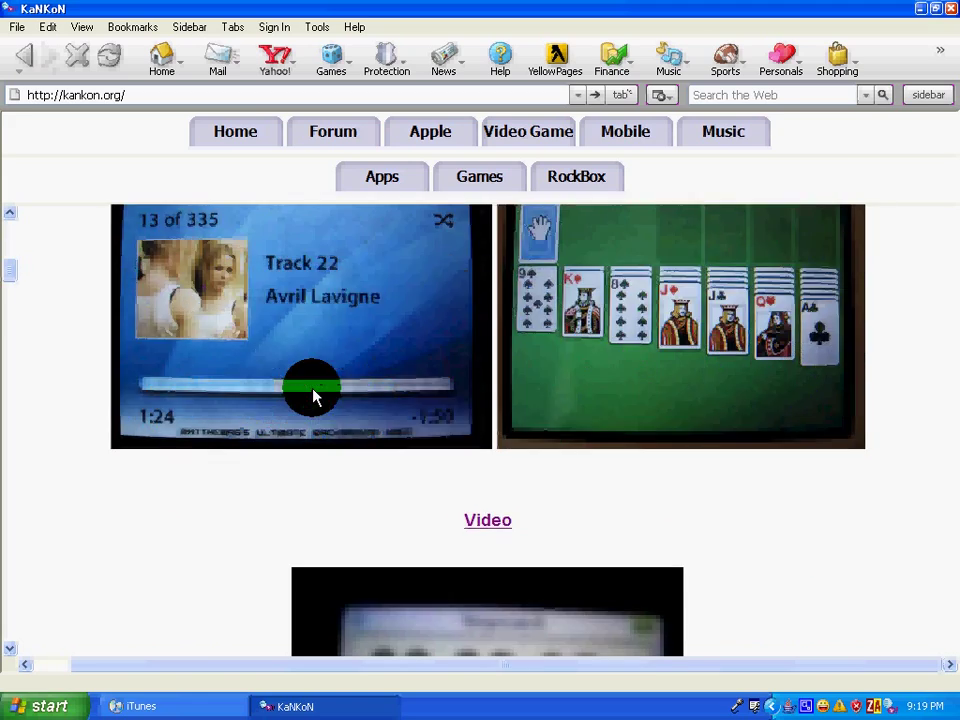
{"action": "scroll", "scroll_direction": "down", "scroll_amount": 3}
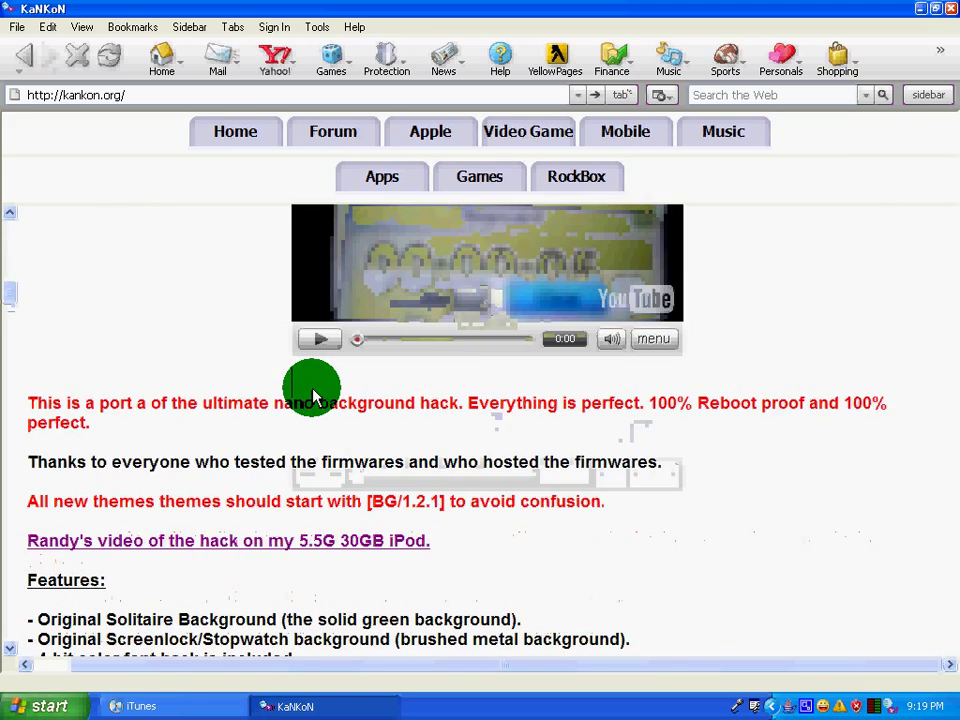
{"action": "scroll", "scroll_direction": "down", "scroll_amount": 3}
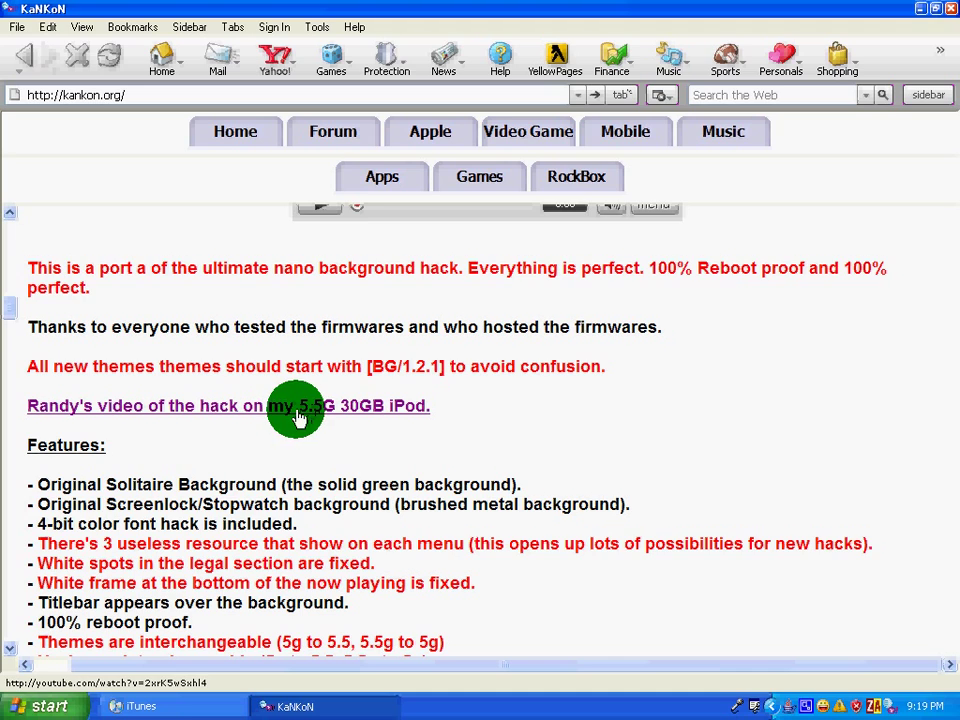
{"action": "scroll", "scroll_direction": "down", "scroll_amount": 3}
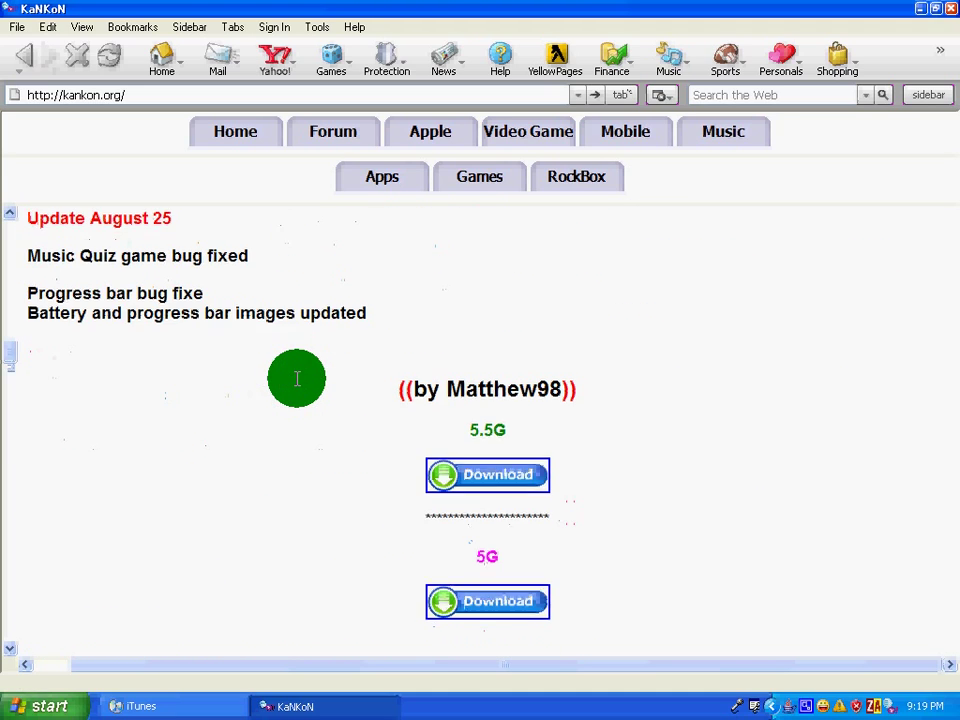
{"action": "scroll", "scroll_direction": "down", "scroll_amount": 3}
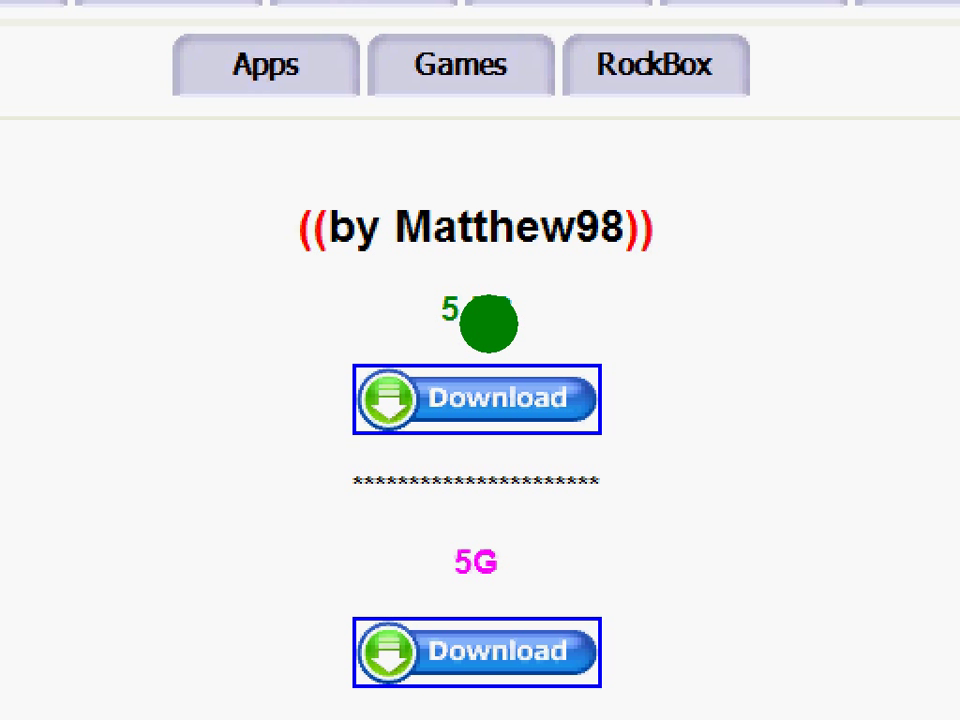
{"action": "scroll", "scroll_direction": "down", "scroll_amount": 3}
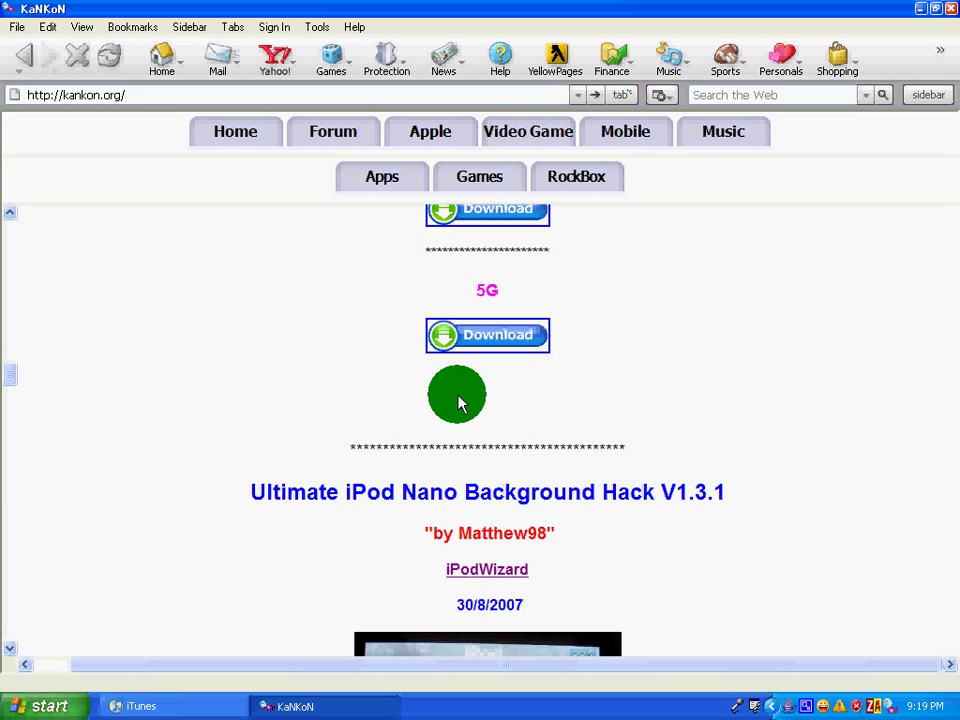
{"action": "scroll", "scroll_direction": "down", "scroll_amount": 3}
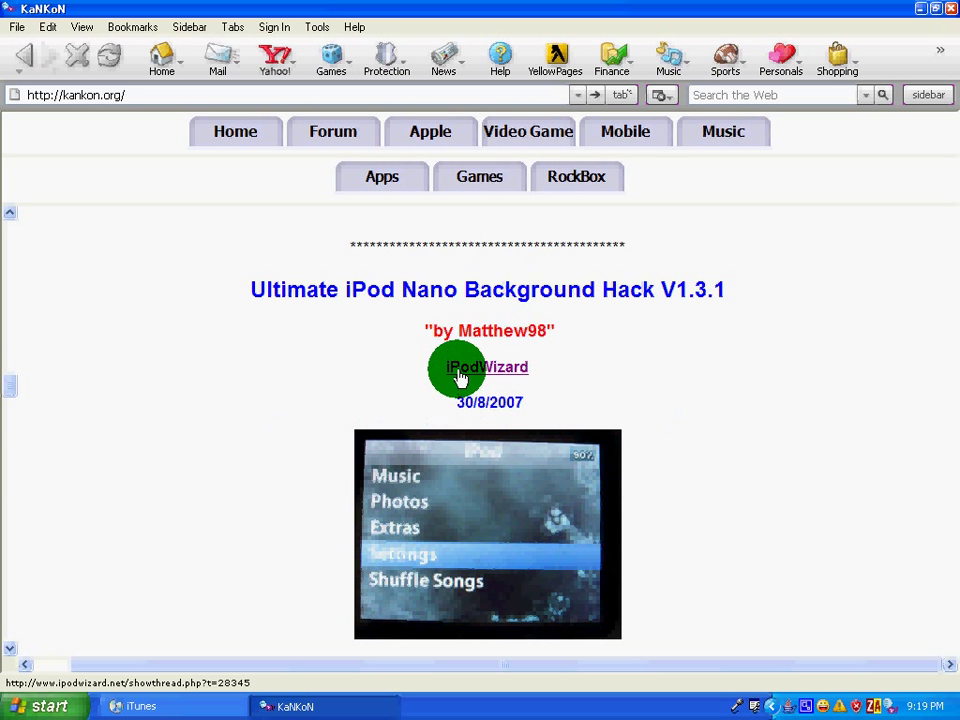
{"action": "scroll", "scroll_direction": "down", "scroll_amount": 3}
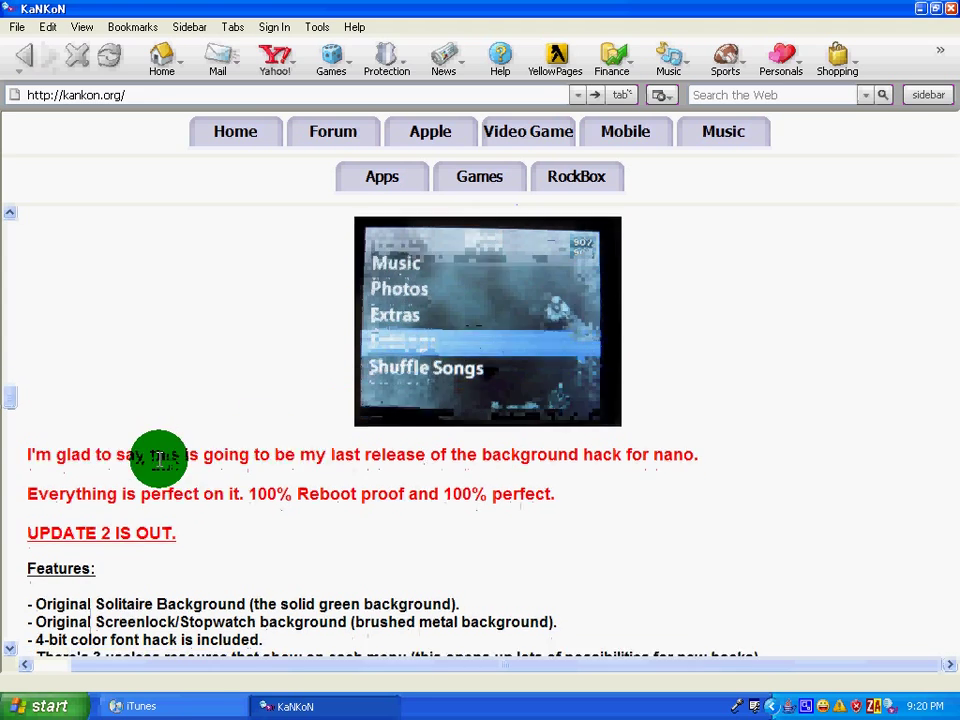
{"action": "scroll", "scroll_direction": "down", "scroll_amount": 3}
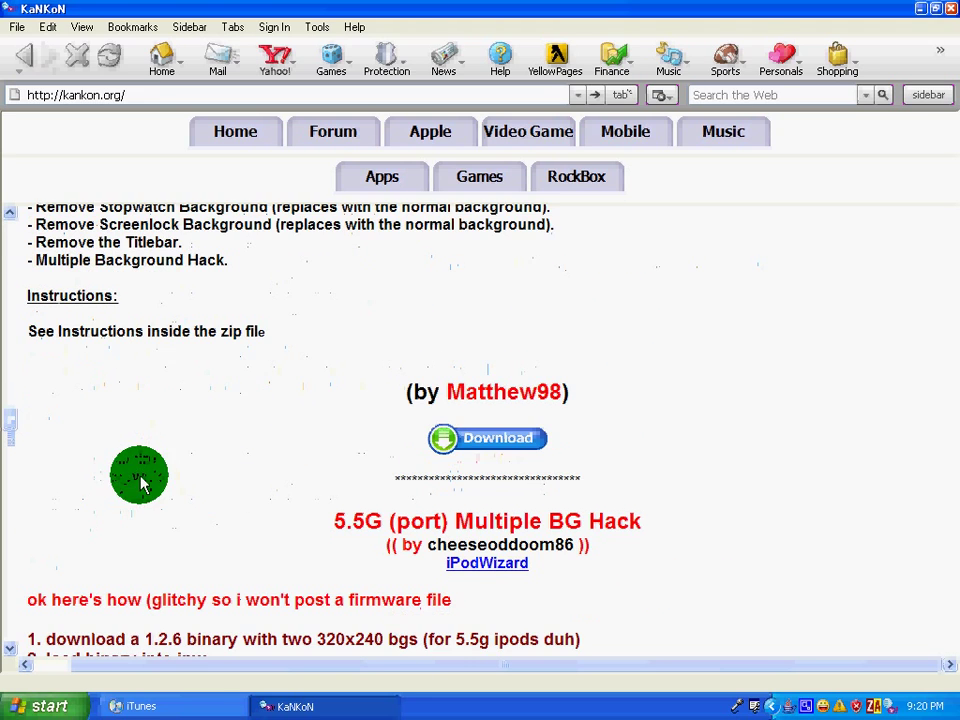
{"action": "mouse_move", "coordinate": [507, 443]}
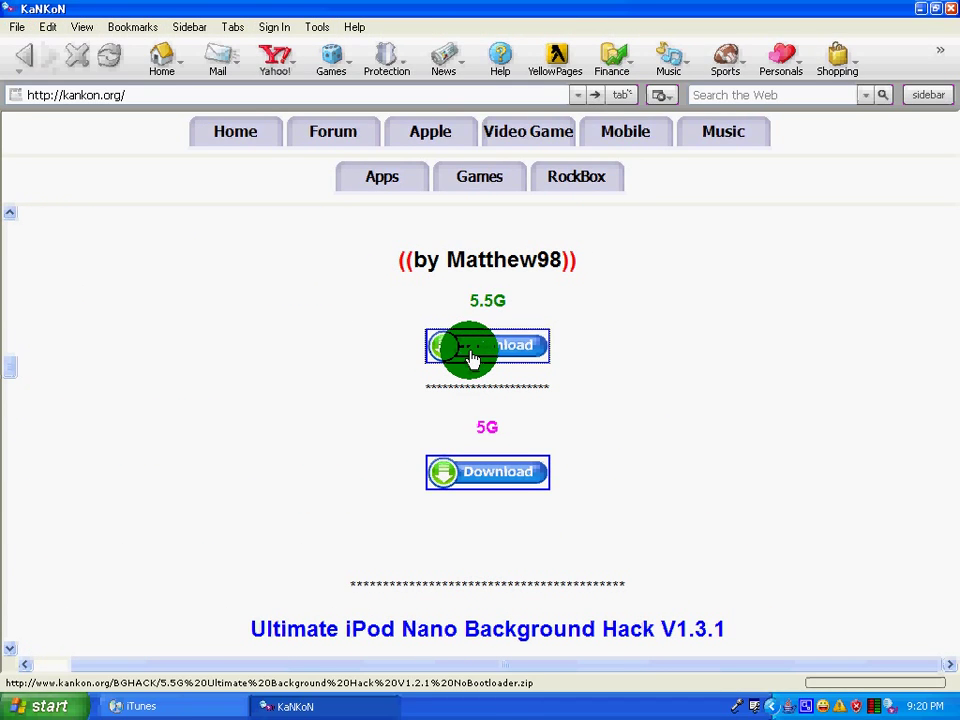
Download the 5.5G Ultimate Background Hack V1.2.1 zip and choose to open it directly
{"action": "left_click", "coordinate": [487, 346]}
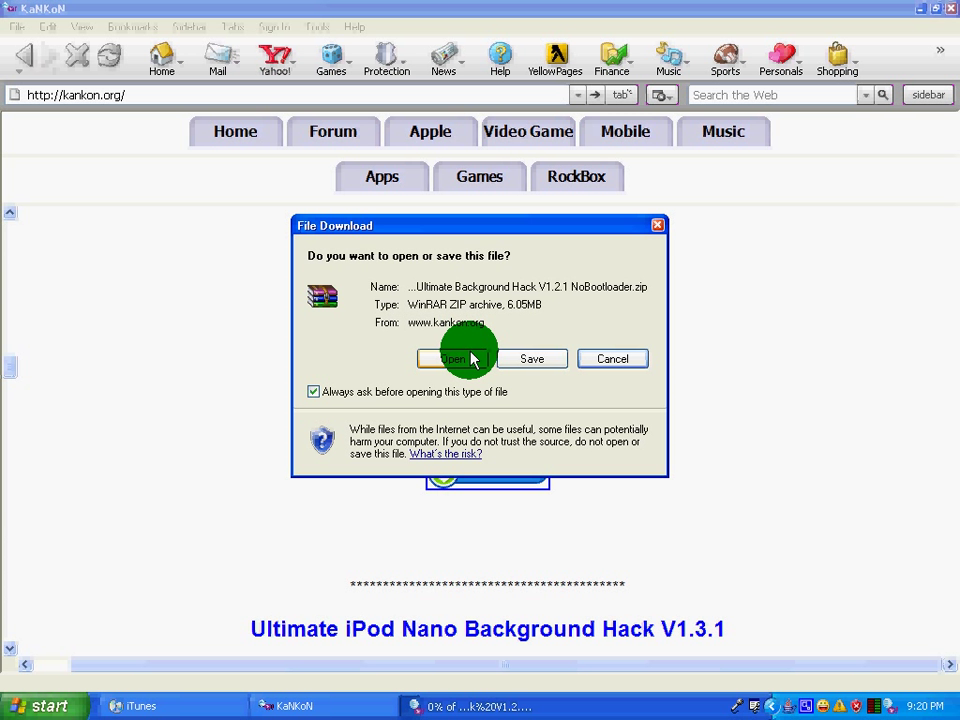
{"action": "left_click", "coordinate": [455, 358]}
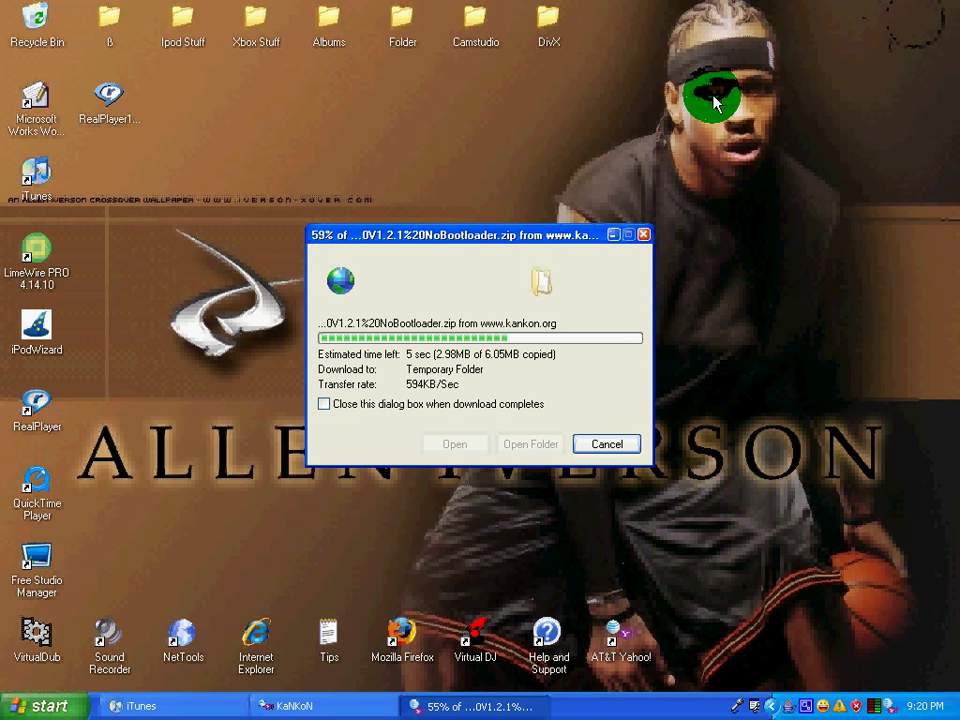
{"action": "mouse_move", "coordinate": [635, 137]}
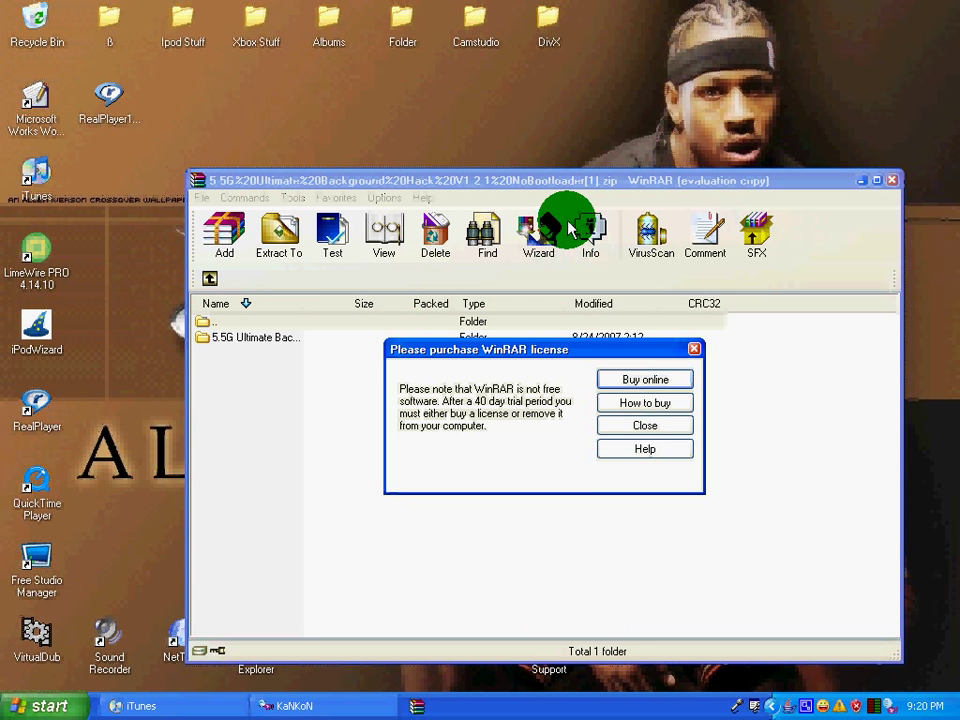
Dismiss the WinRAR license reminder, extract the 5.5G hack file to the desktop and close WinRAR
{"action": "left_click", "coordinate": [644, 424]}
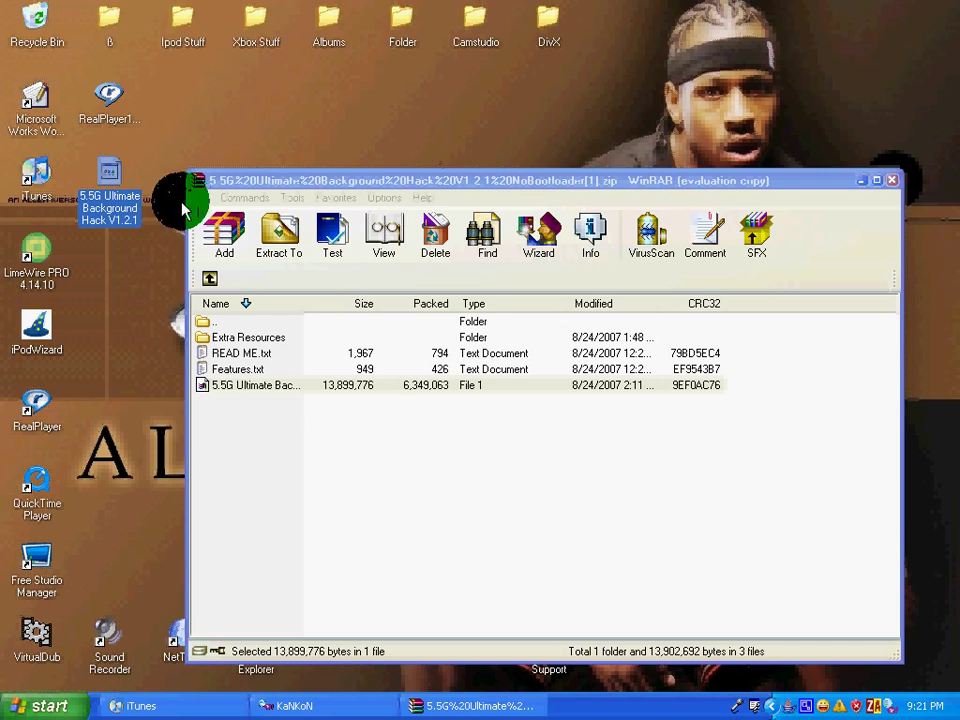
{"action": "left_click", "coordinate": [889, 179]}
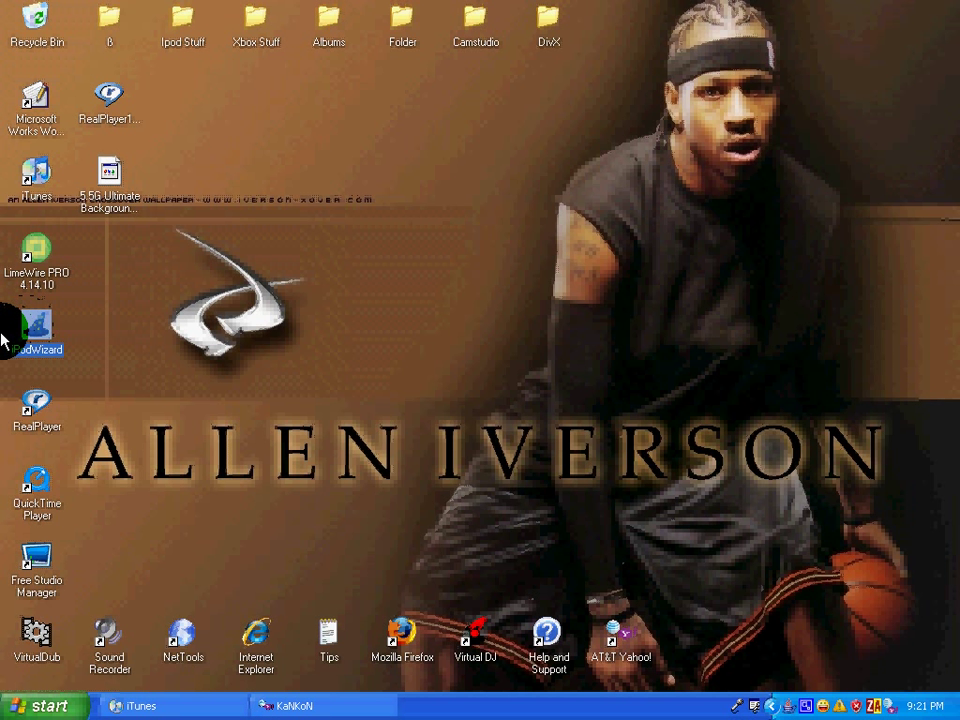
Launch iPodWizard v1.3 from its desktop shortcut and dismiss the Tip of the Day
{"action": "left_click", "coordinate": [37, 327]}
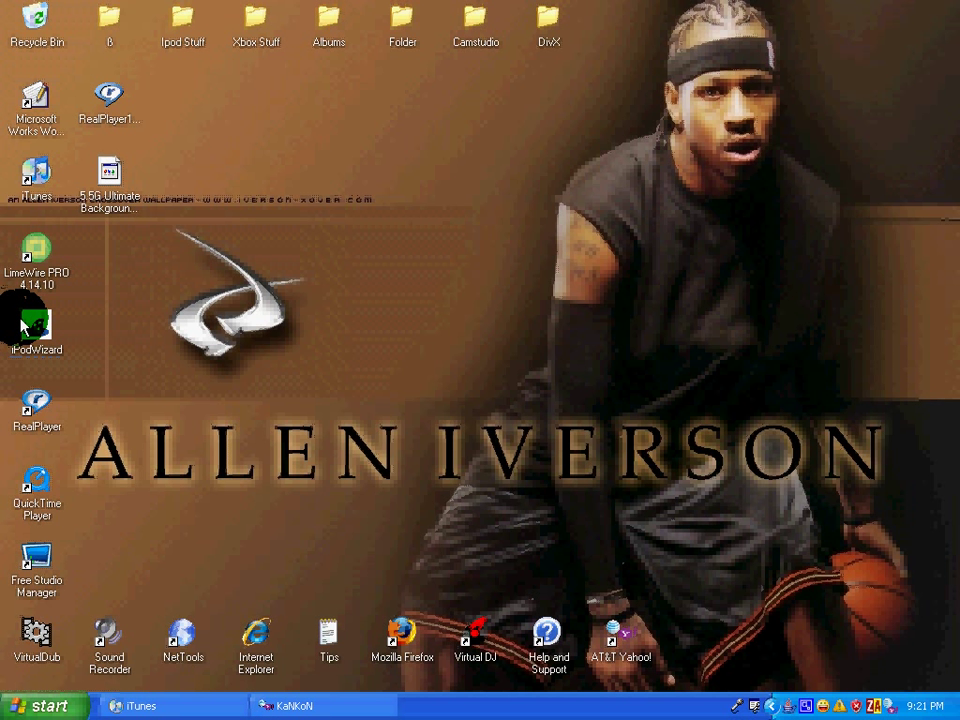
{"action": "double_click", "coordinate": [37, 322]}
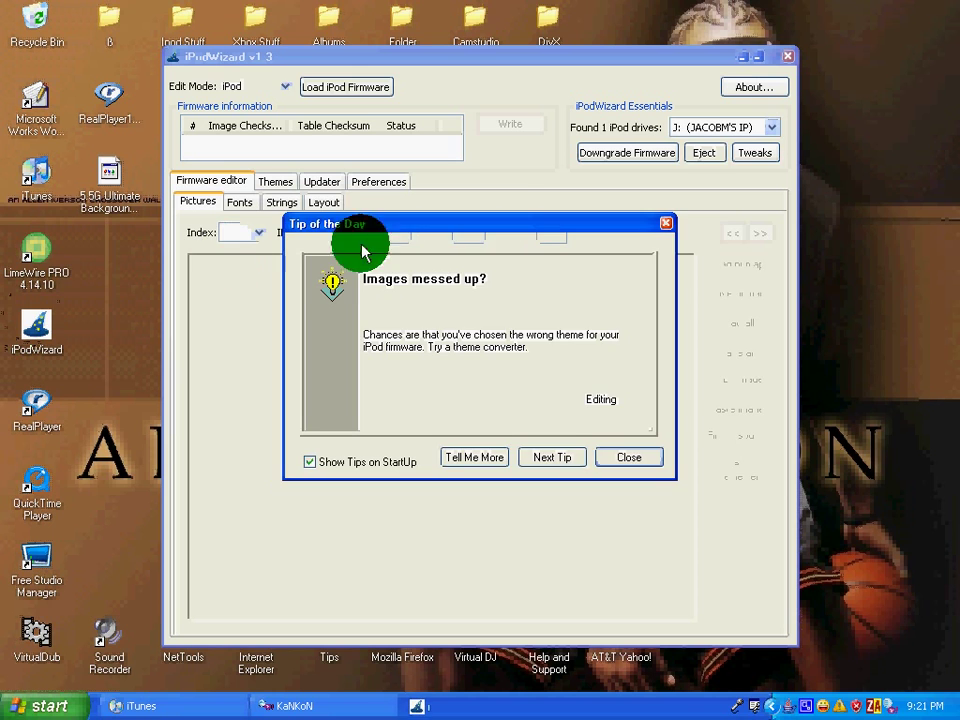
{"action": "left_click", "coordinate": [628, 457]}
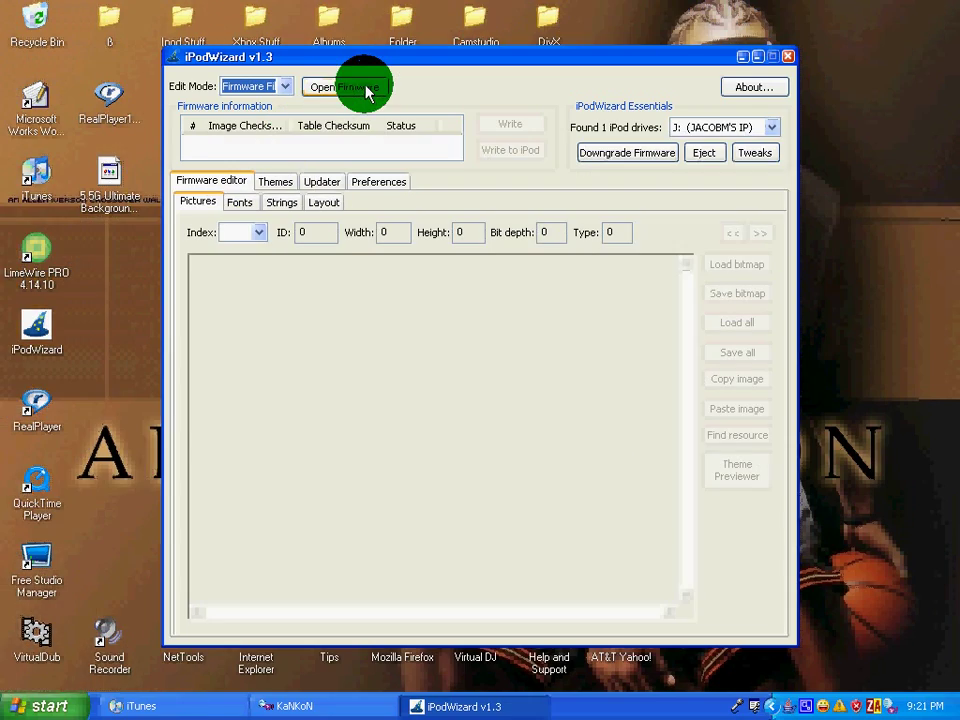
Load the 5.5G Ultimate Background Hack V1.2.1 firmware file from the desktop into iPodWizard
{"action": "left_click", "coordinate": [340, 87]}
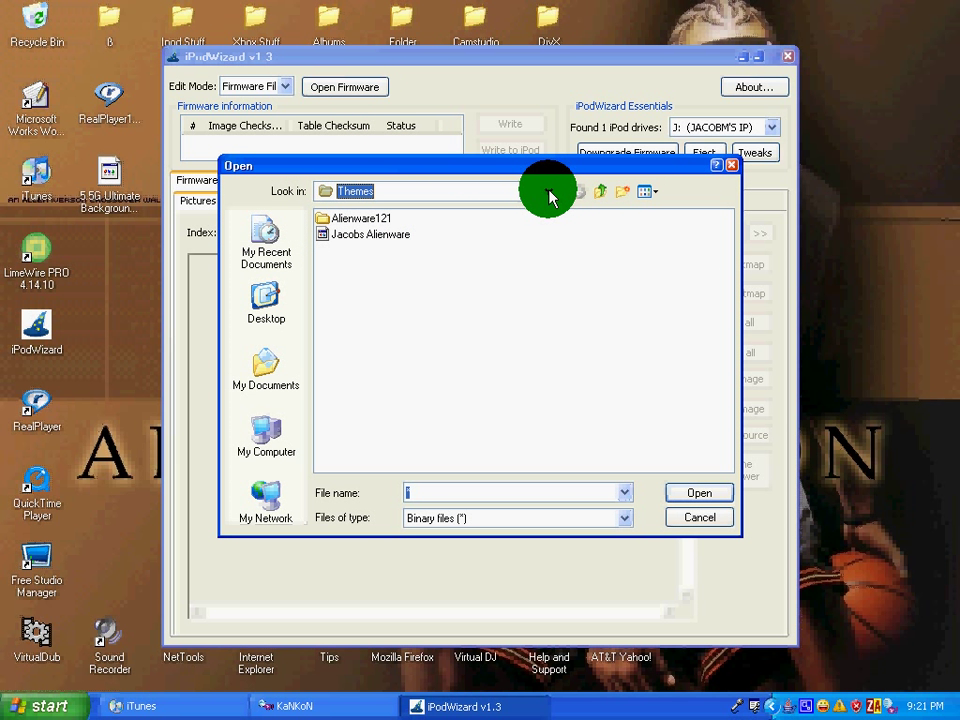
{"action": "left_click", "coordinate": [547, 191]}
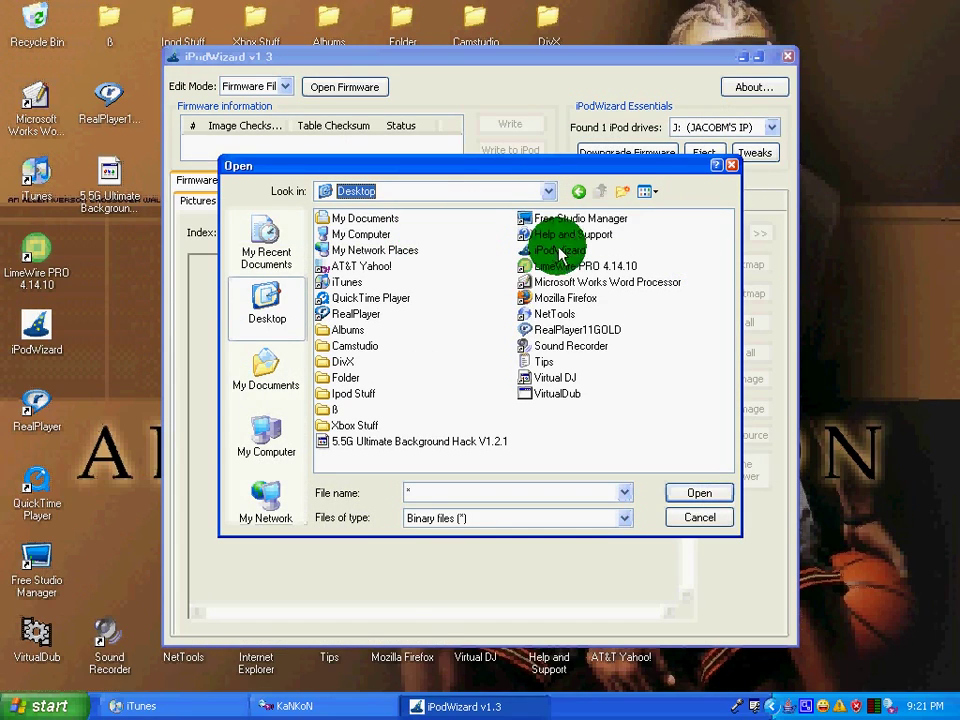
{"action": "left_click", "coordinate": [418, 441]}
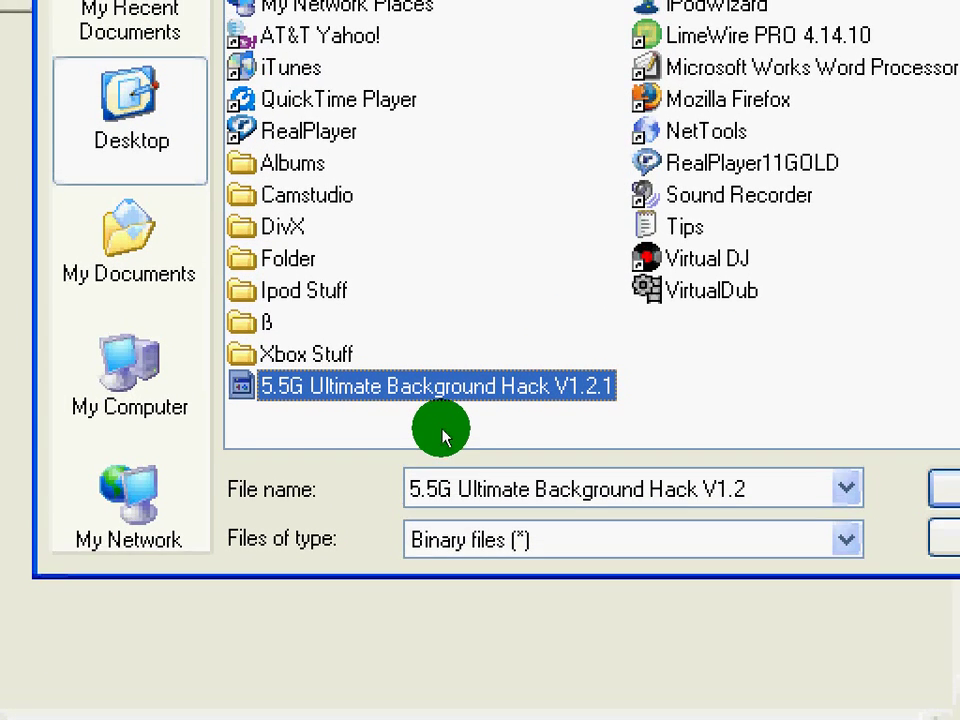
{"action": "left_click", "coordinate": [697, 492]}
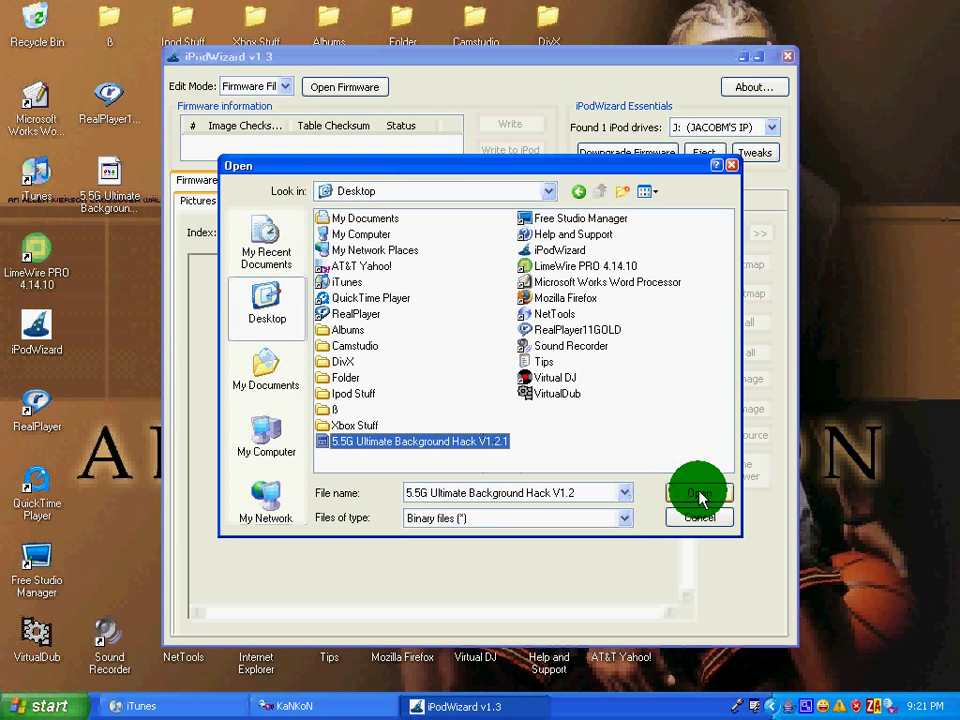
{"action": "left_click", "coordinate": [699, 492]}
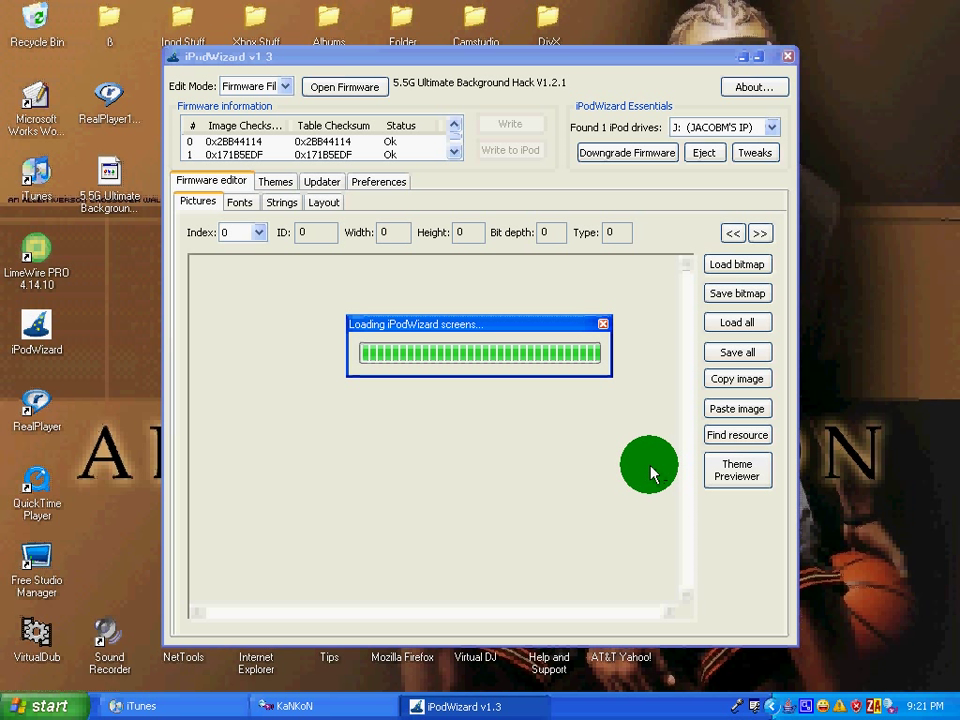
{"action": "mouse_move", "coordinate": [631, 452]}
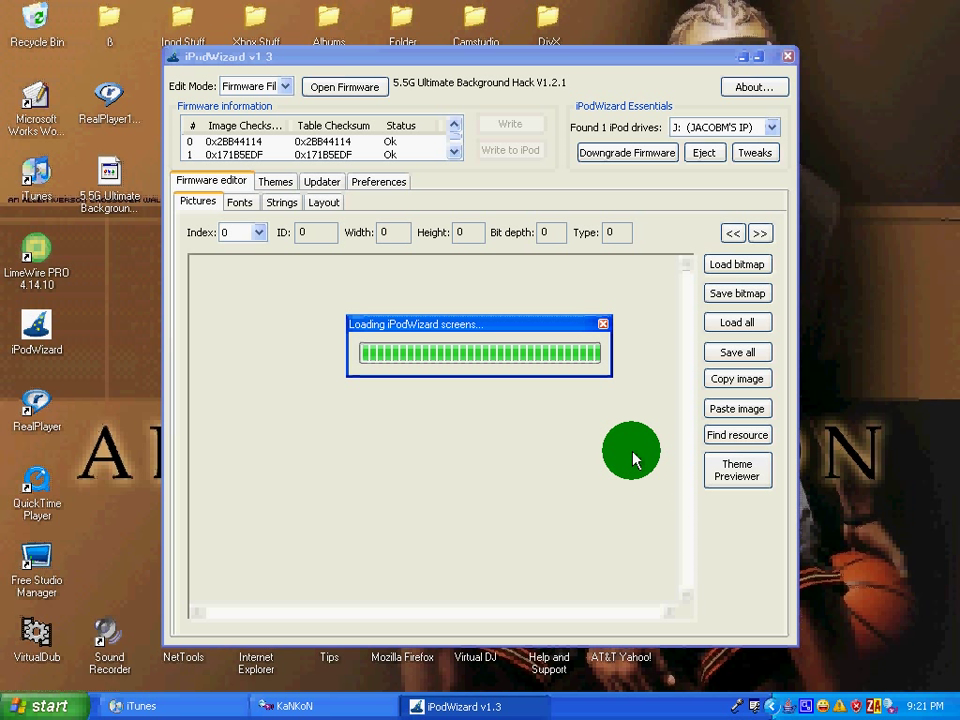
{"action": "mouse_move", "coordinate": [626, 458]}
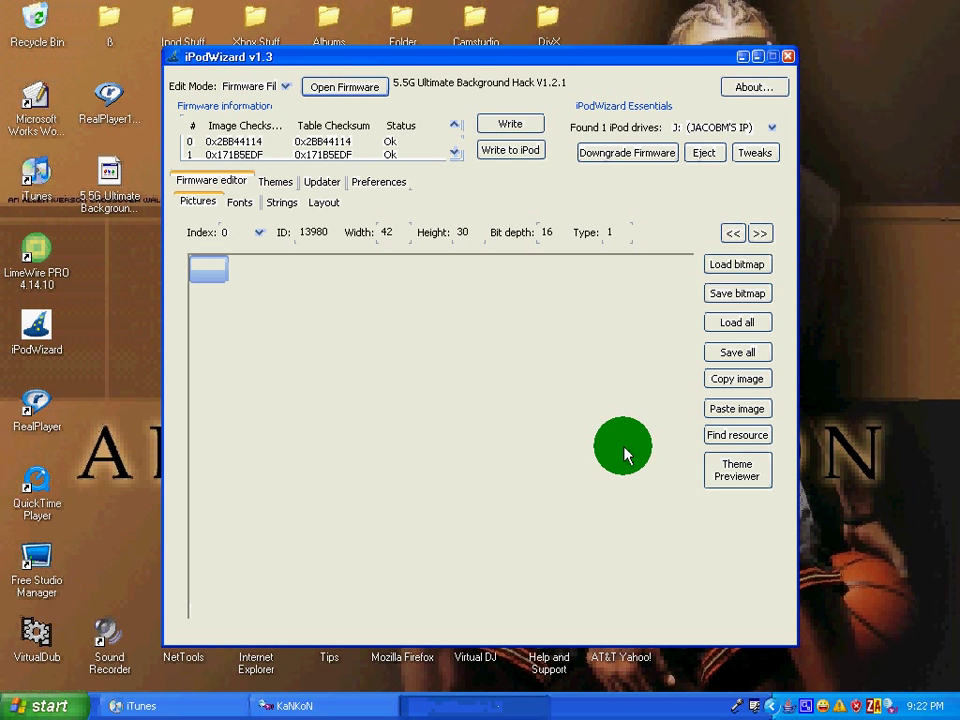
Step through the firmware pictures (32, 37, 65, 98…) toward the 320×240 background at index 138
{"action": "left_click", "coordinate": [259, 232]}
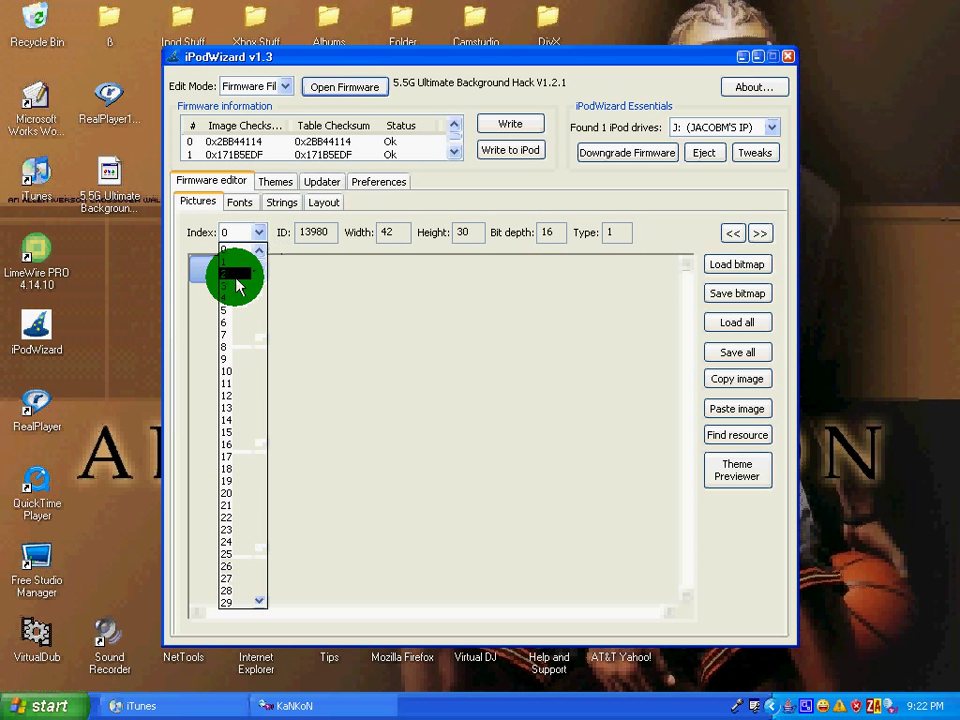
{"action": "left_click", "coordinate": [236, 277]}
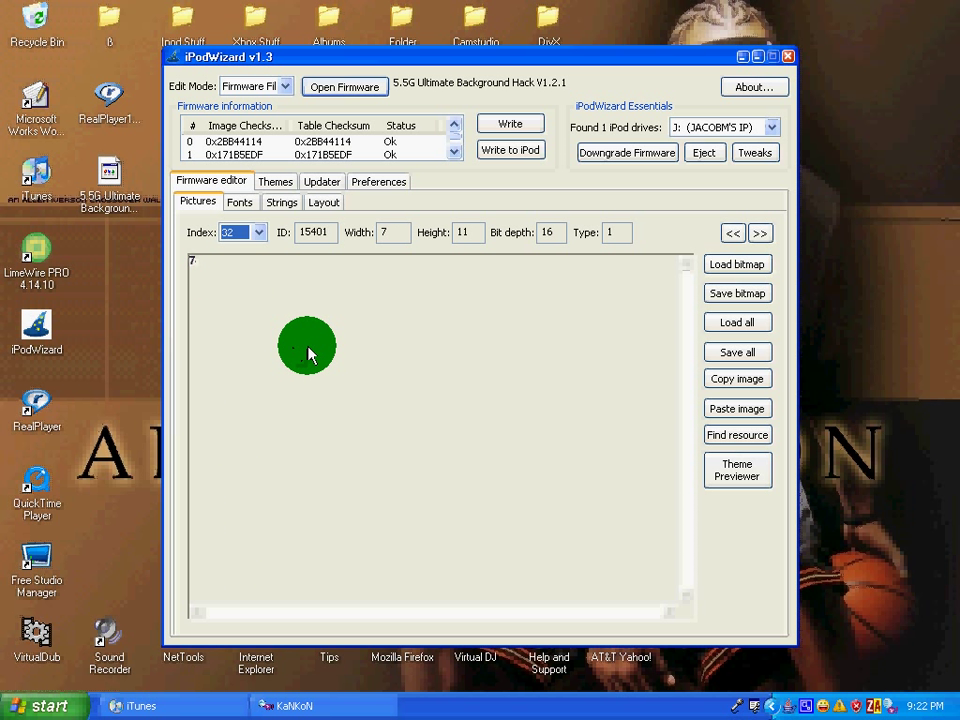
{"action": "left_click", "coordinate": [760, 232]}
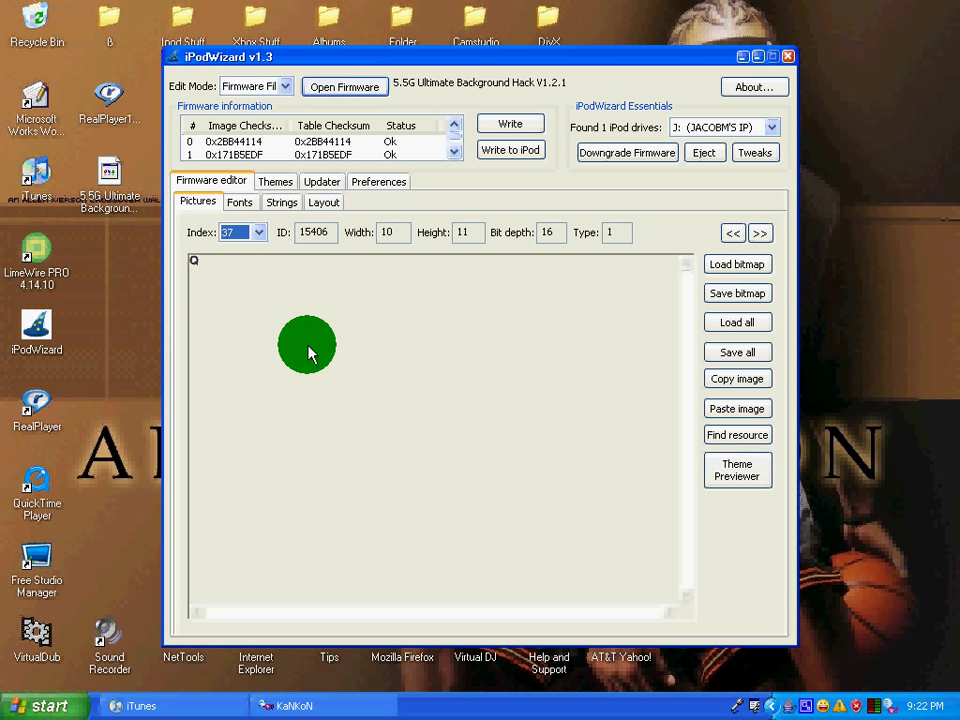
{"action": "left_click", "coordinate": [760, 232]}
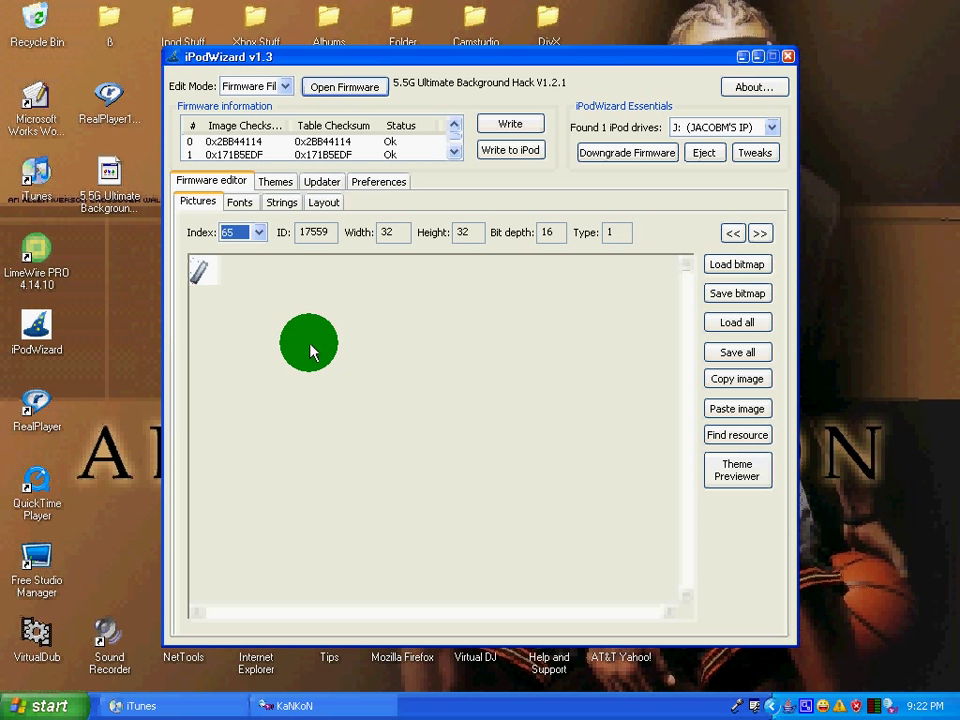
{"action": "left_click", "coordinate": [760, 232]}
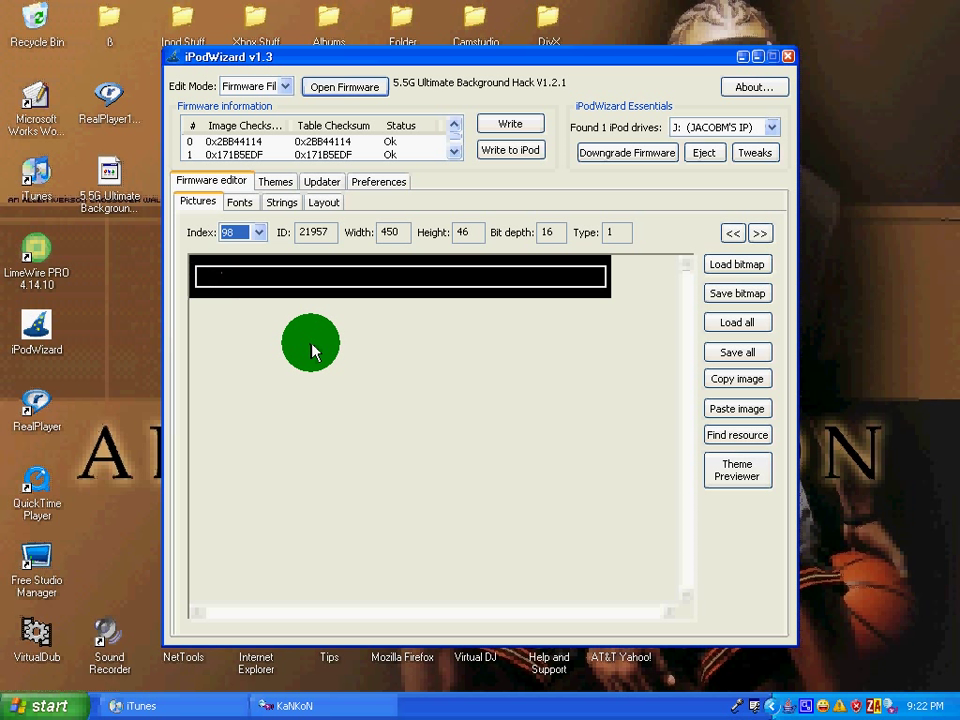
{"action": "left_click", "coordinate": [760, 232]}
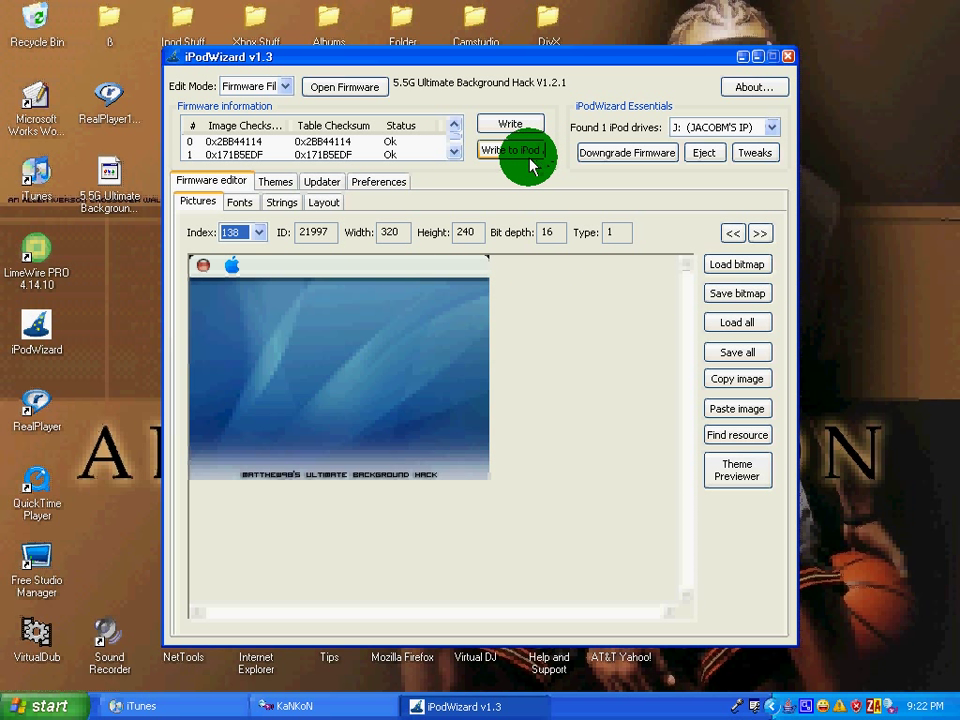
{"action": "mouse_move", "coordinate": [705, 130]}
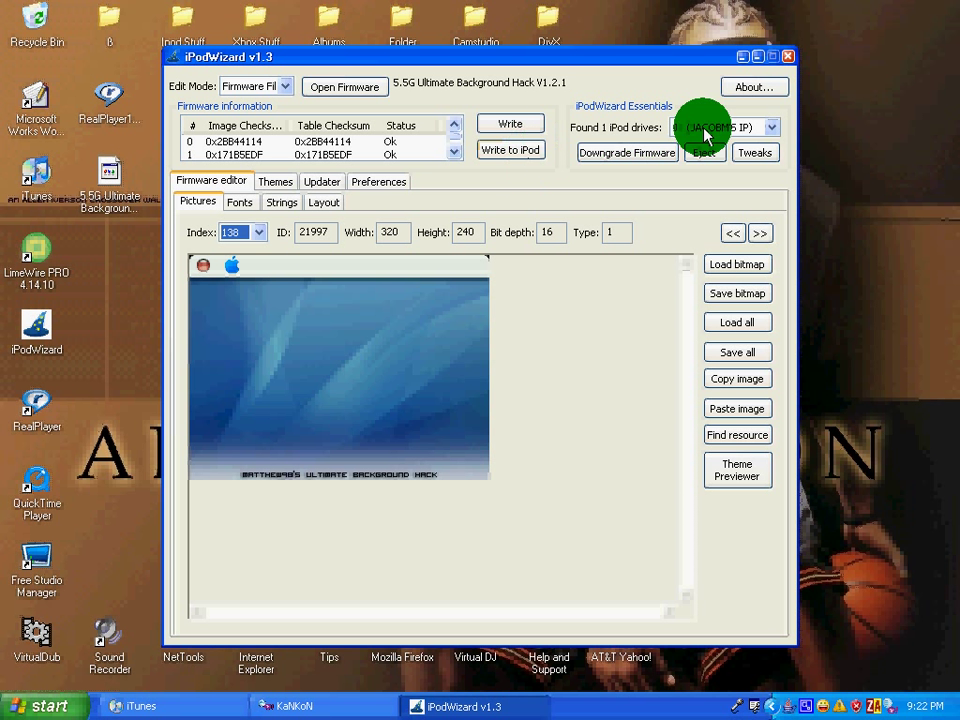